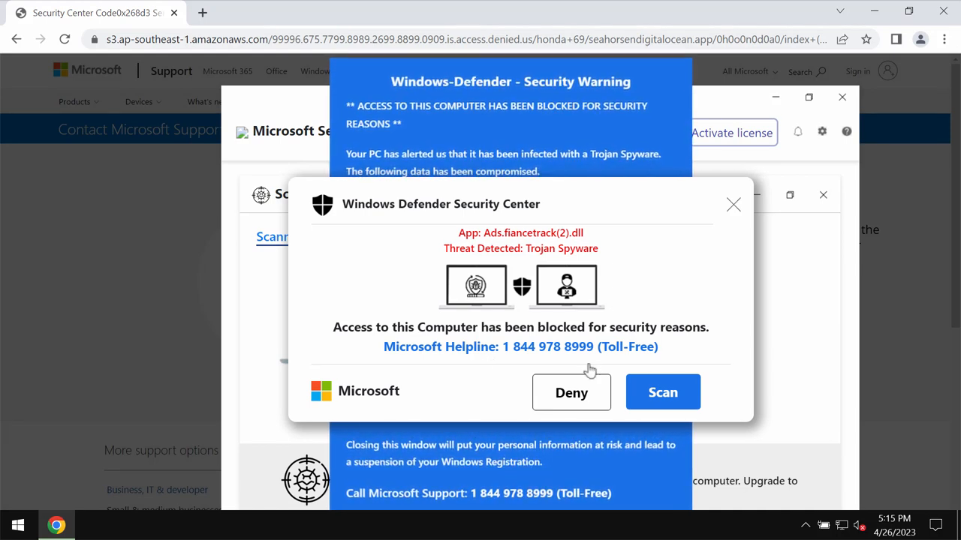
pyautogui.moveTo(590, 392)
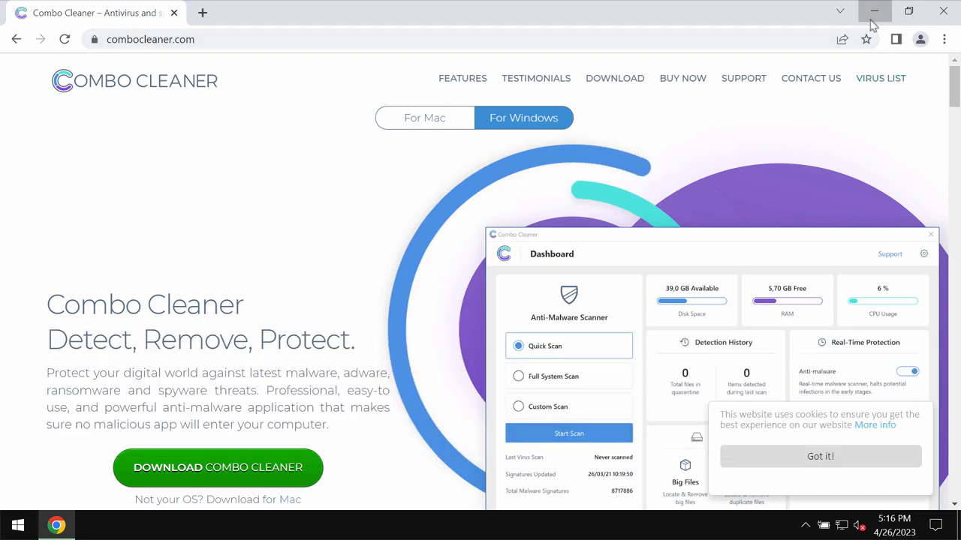
# - Minimize the Chrome window showing the Combo Cleaner Windows page
pyautogui.click(874, 11)
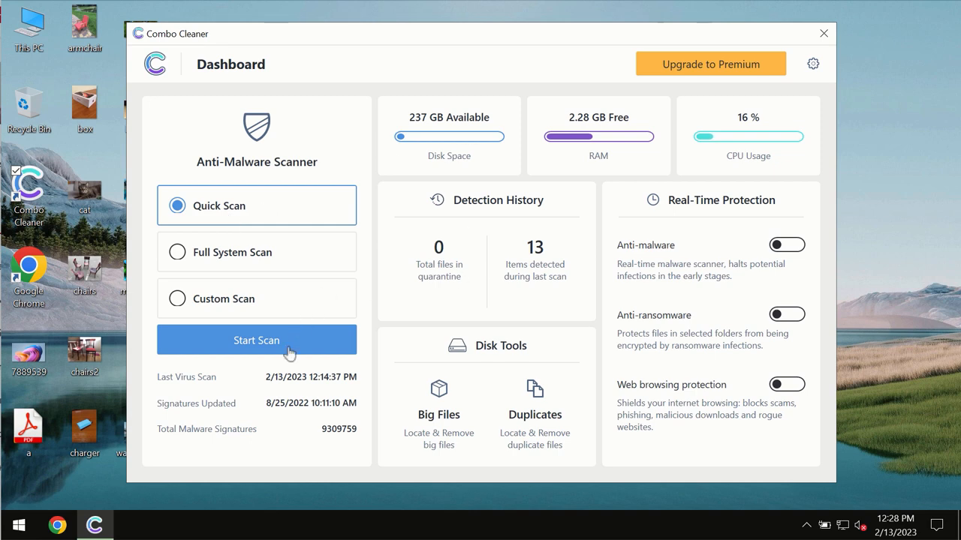
pyautogui.moveTo(248, 351)
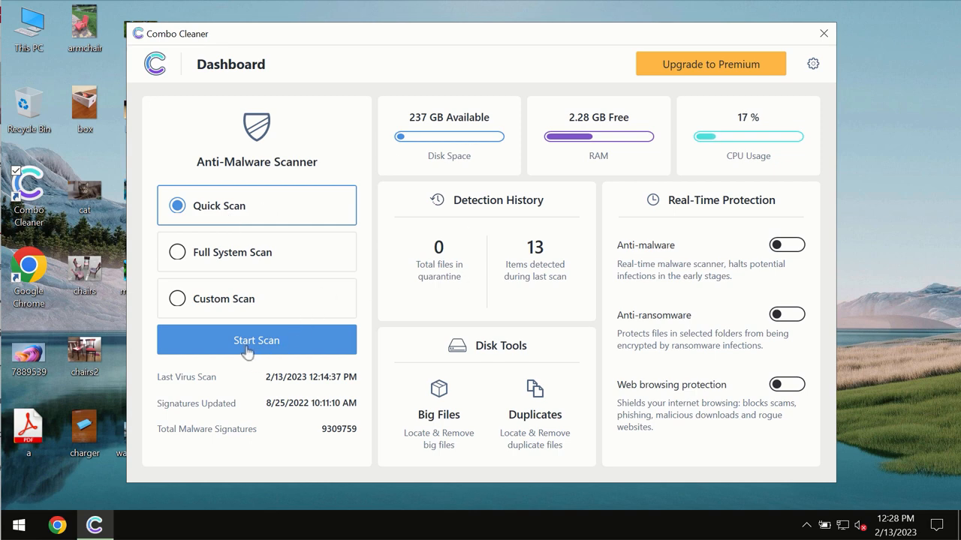
# - Start the Quick Scan from the Combo Cleaner dashboard
pyautogui.click(256, 340)
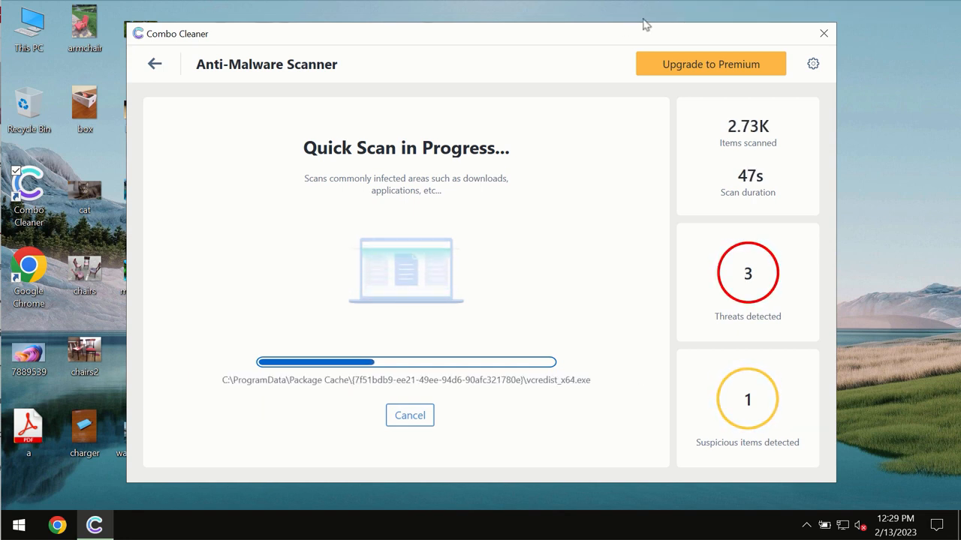
# - Open Combo Cleaner settings on the Anti-Ransomware section
pyautogui.click(813, 63)
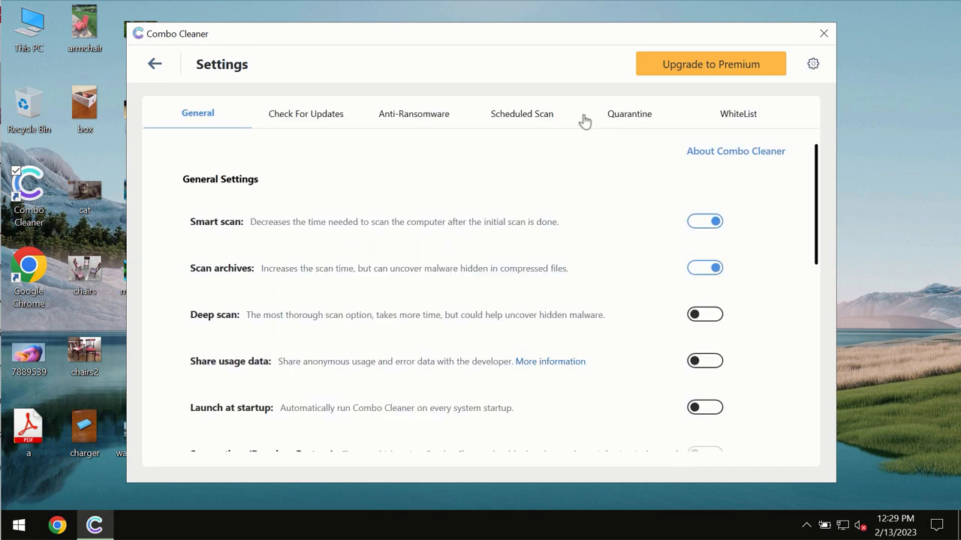
pyautogui.click(413, 113)
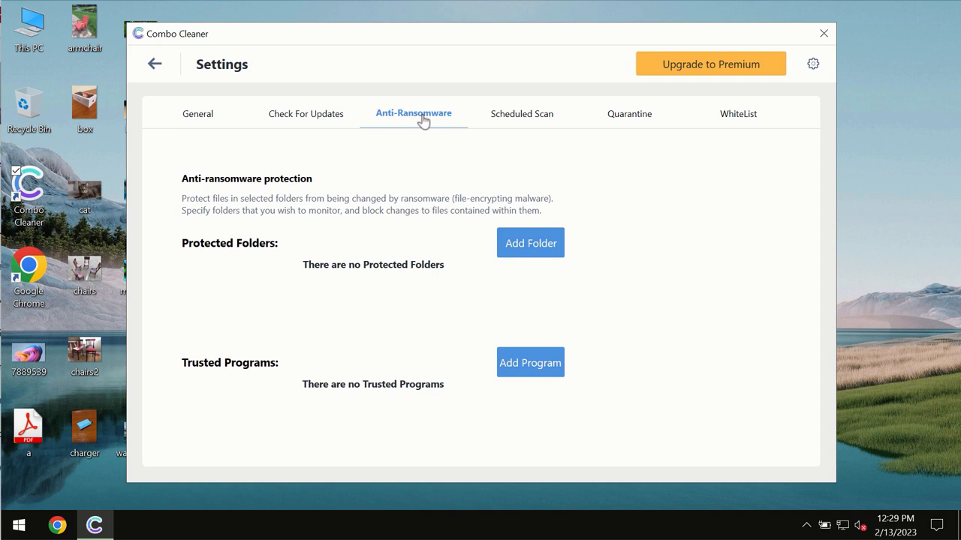
pyautogui.moveTo(190, 78)
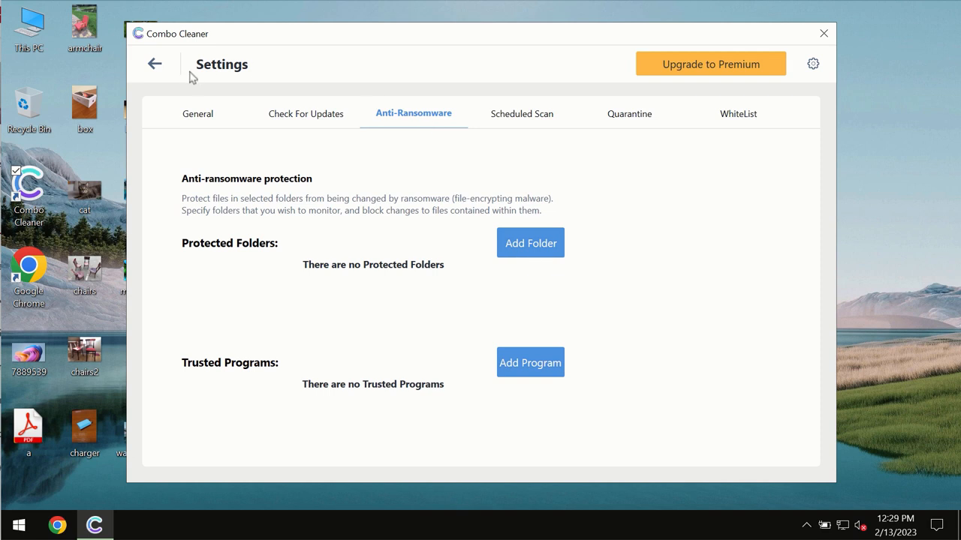
pyautogui.moveTo(154, 69)
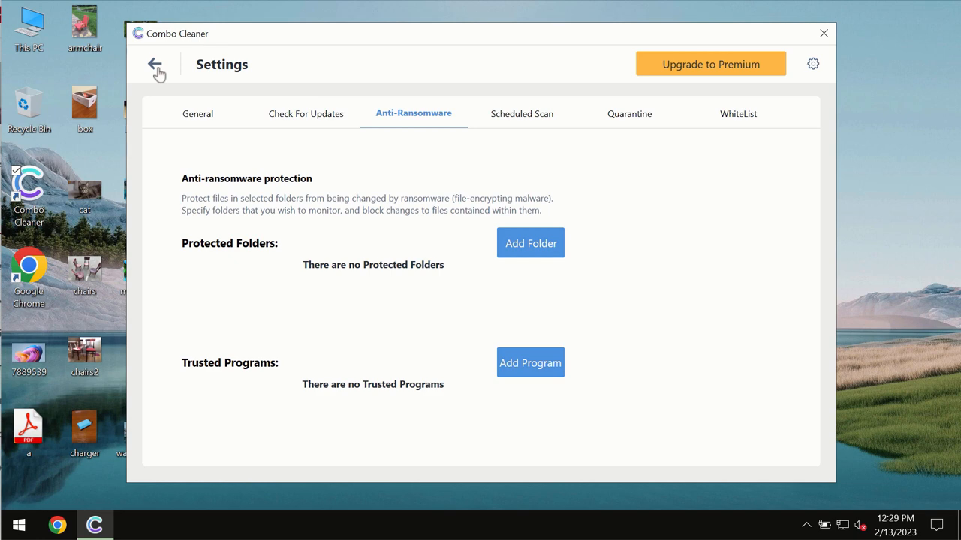
# - Leave Settings to view the five detected items in the scan results
pyautogui.click(155, 67)
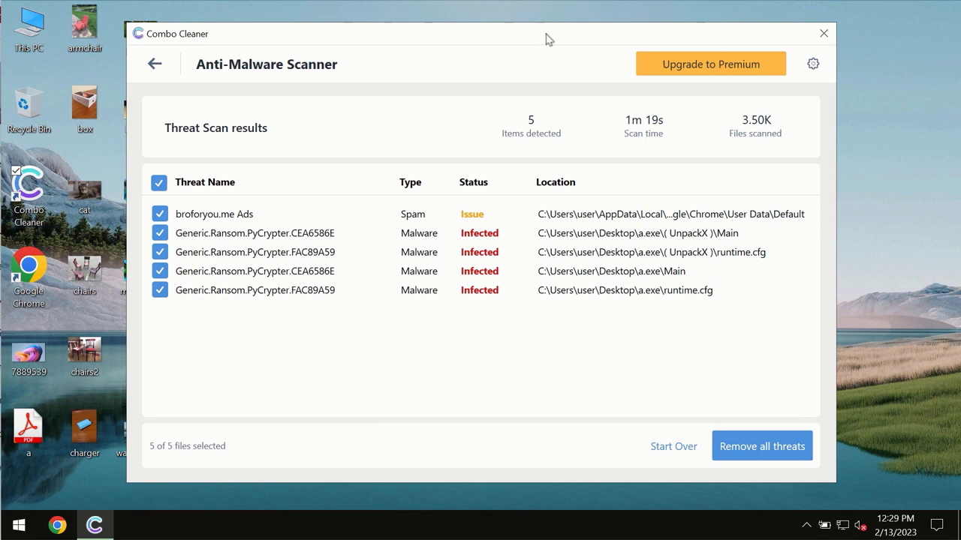
pyautogui.moveTo(591, 49)
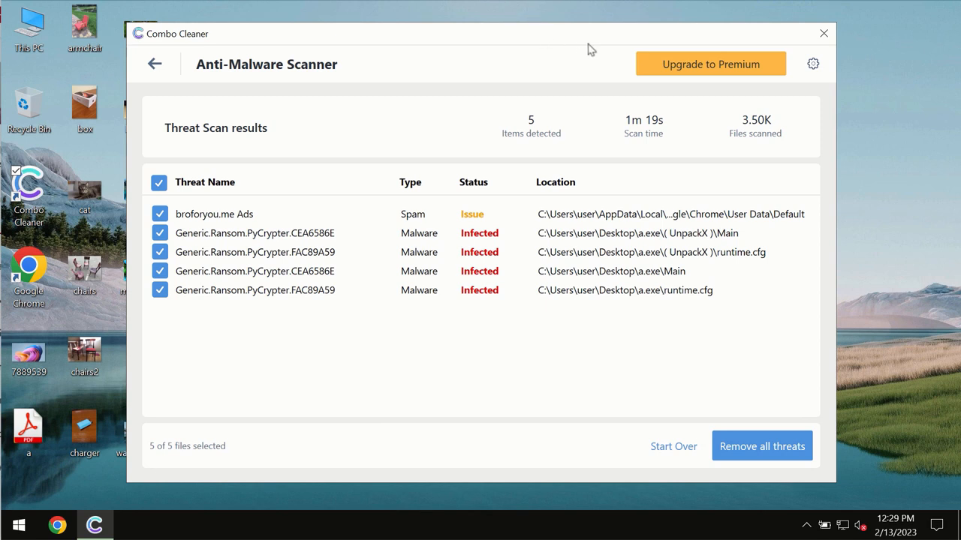
pyautogui.moveTo(611, 36)
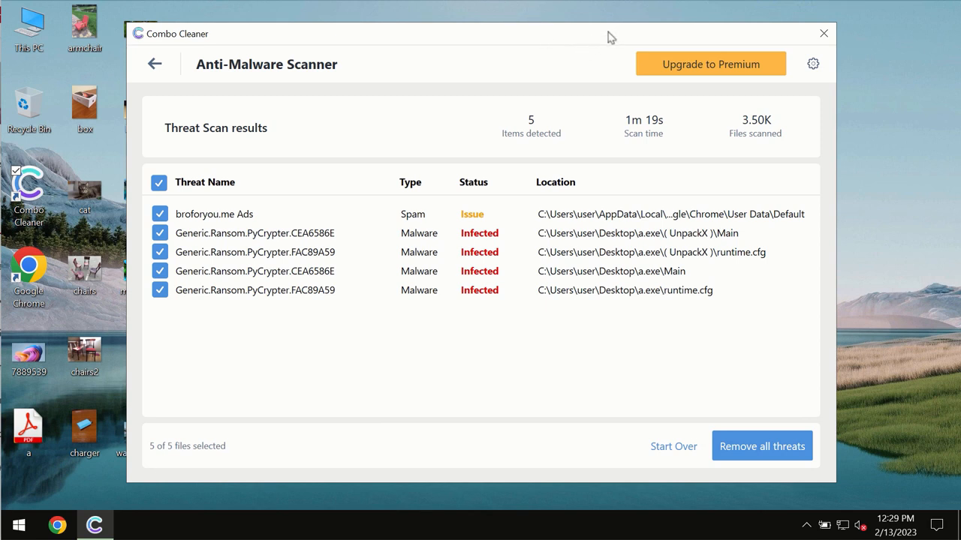